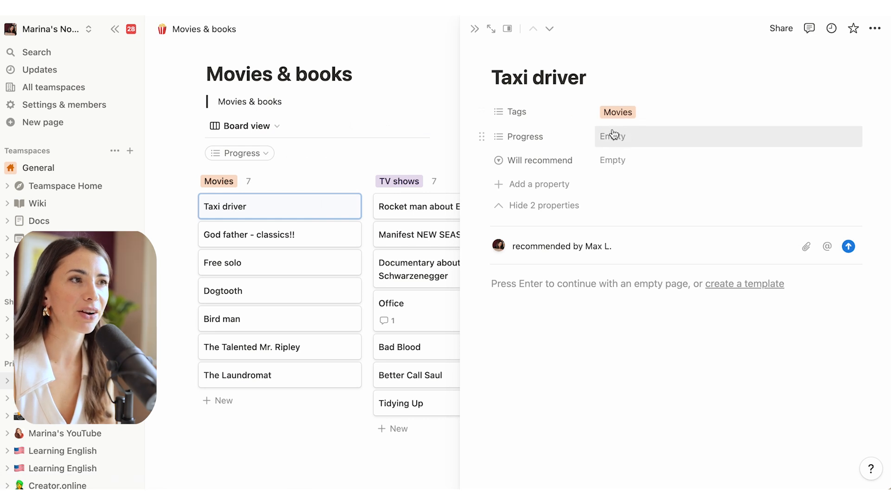
Step: Filter the Movies & books board to 'Will recommend: yes' and open the profile page
click(612, 136)
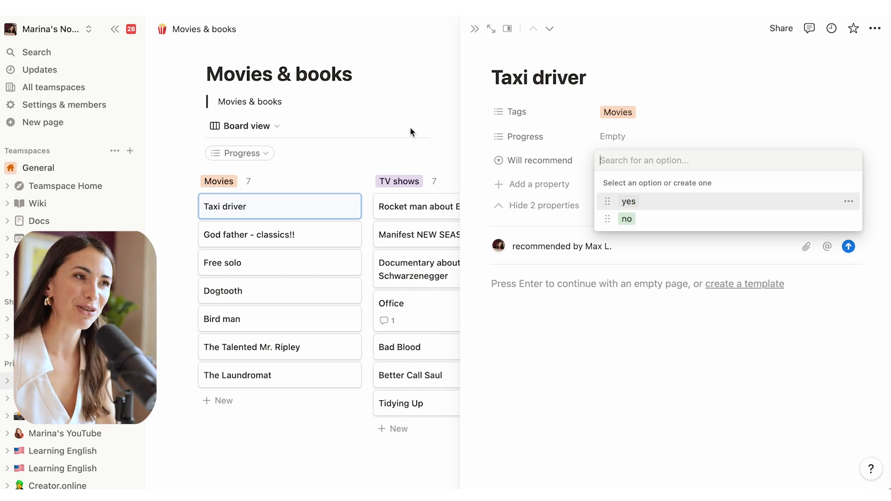
mouse_move(750, 275)
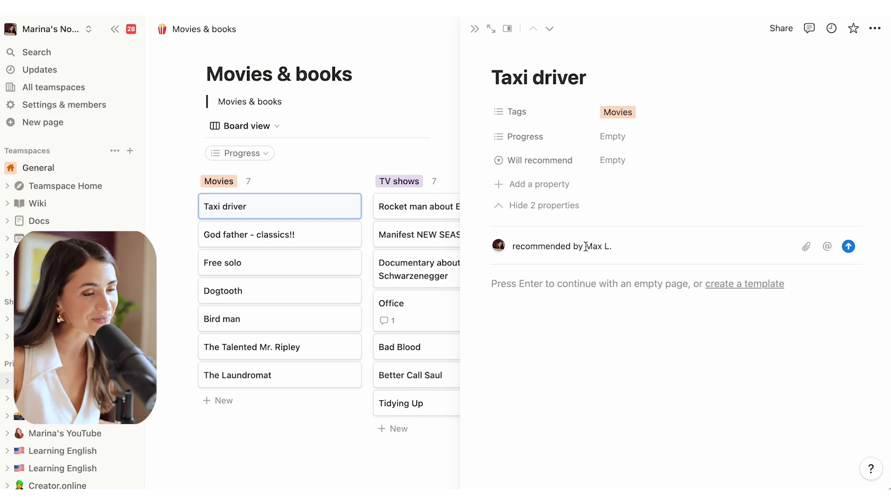
click(241, 153)
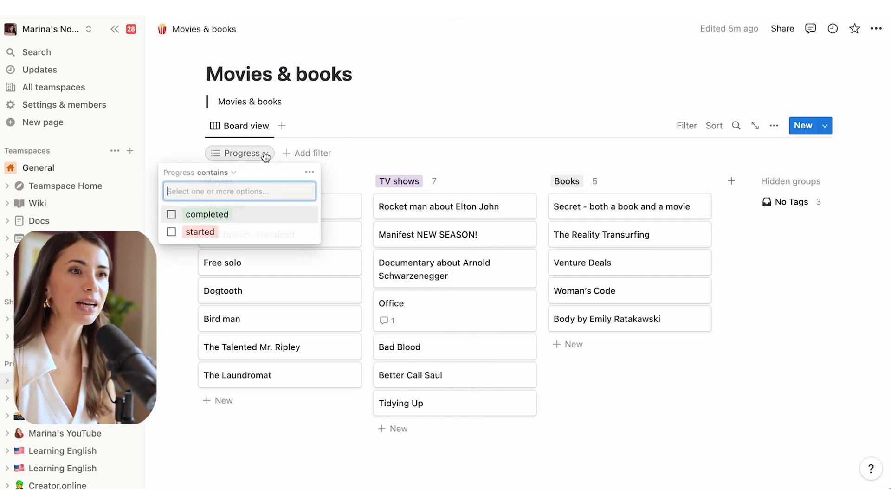
click(171, 214)
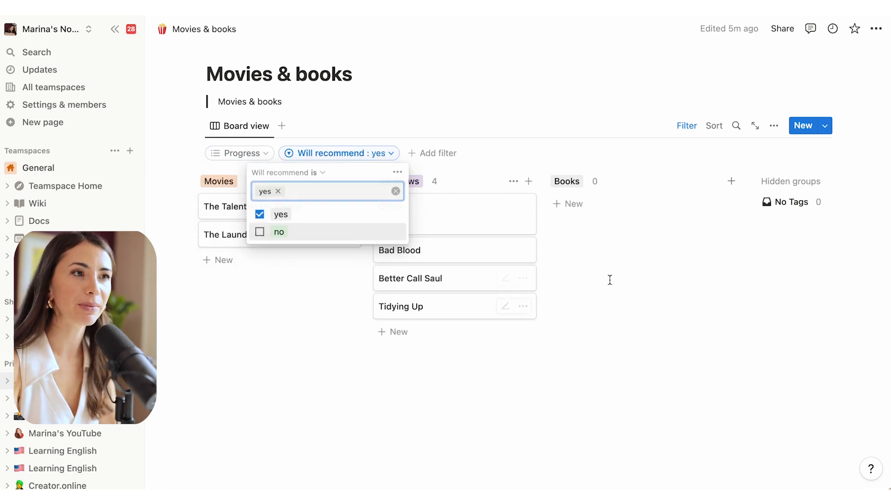
click(610, 280)
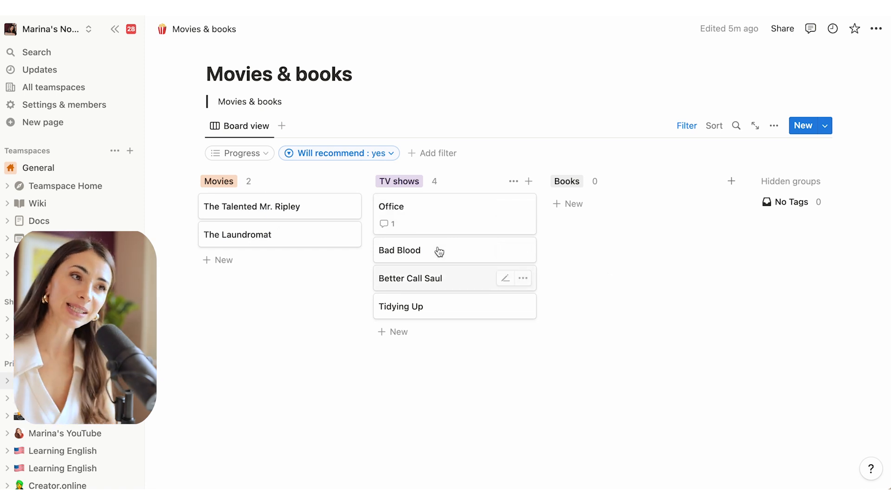
mouse_move(437, 282)
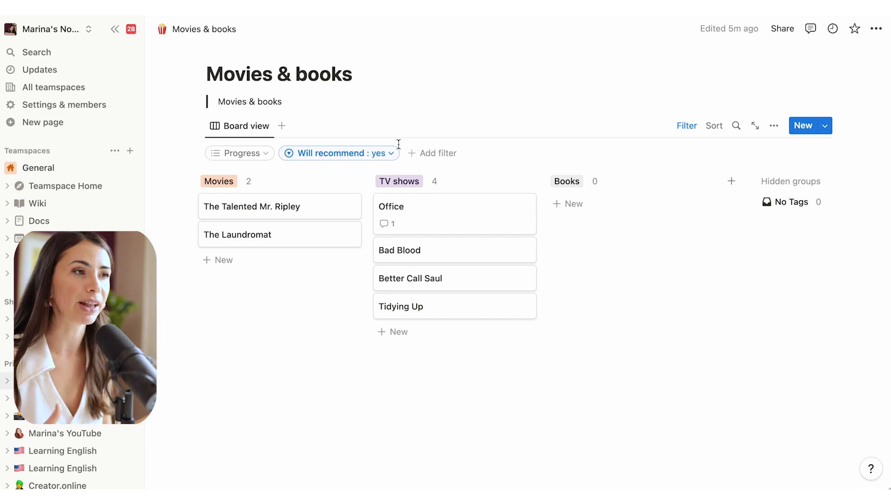
mouse_move(357, 157)
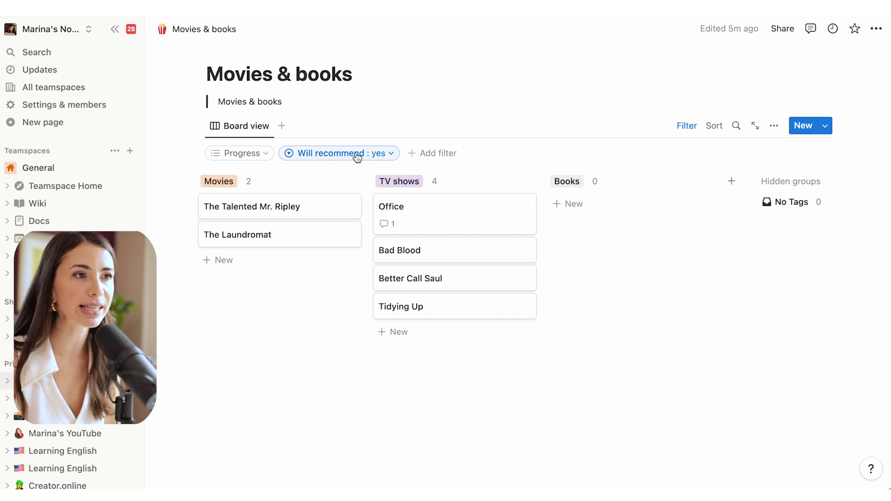
click(356, 153)
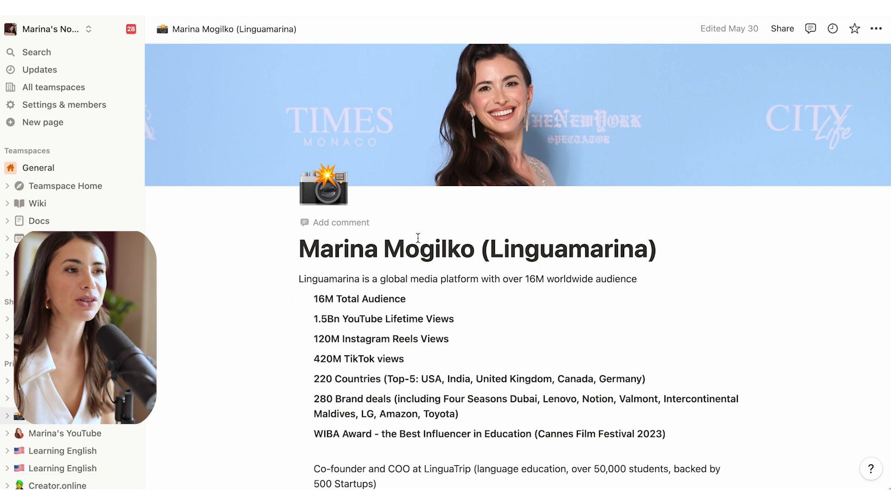
scroll(down, 3)
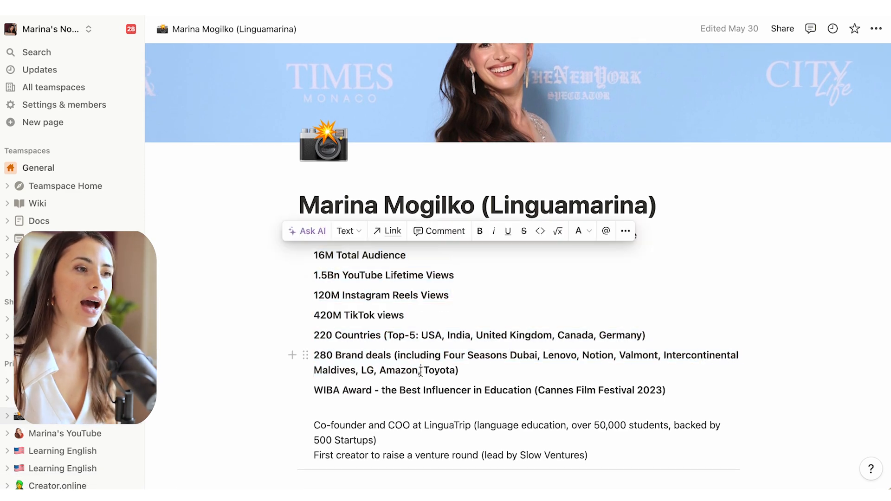
scroll(down, 3)
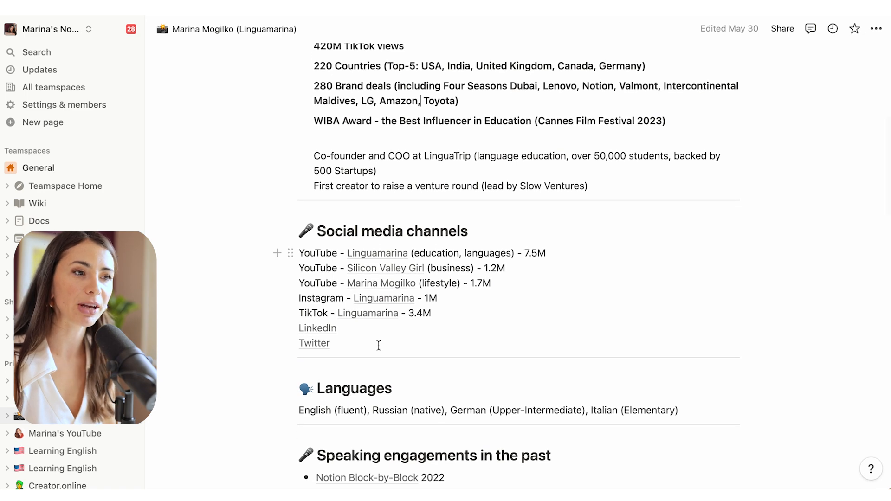
scroll(down, 3)
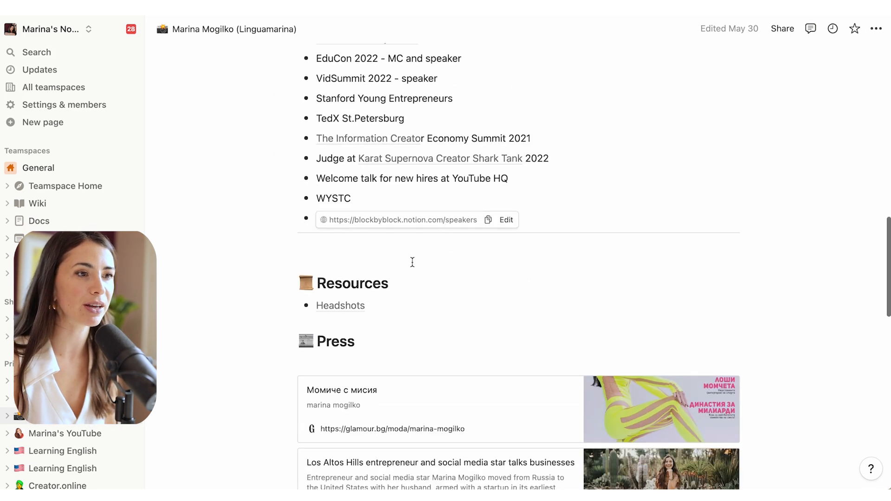
scroll(down, 3)
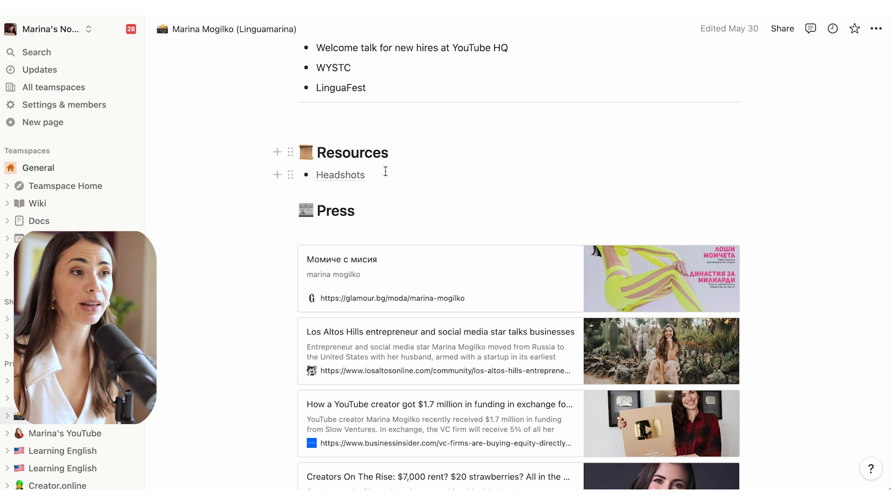
scroll(down, 3)
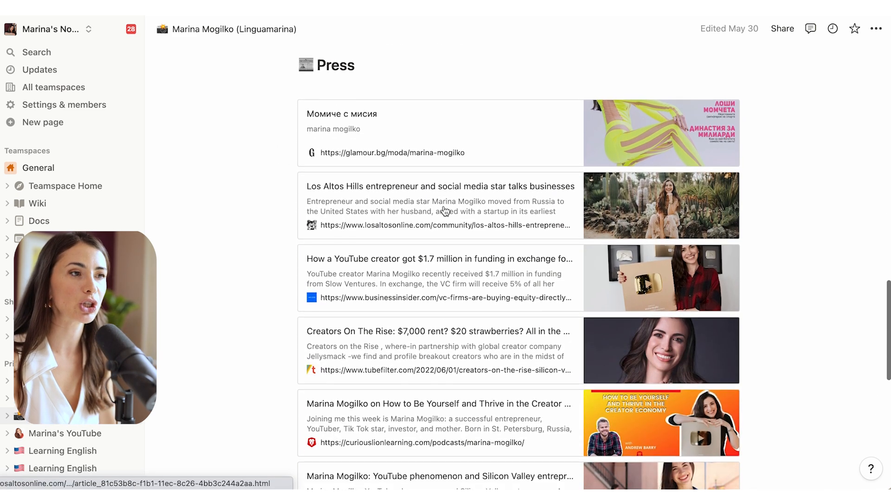
scroll(down, 3)
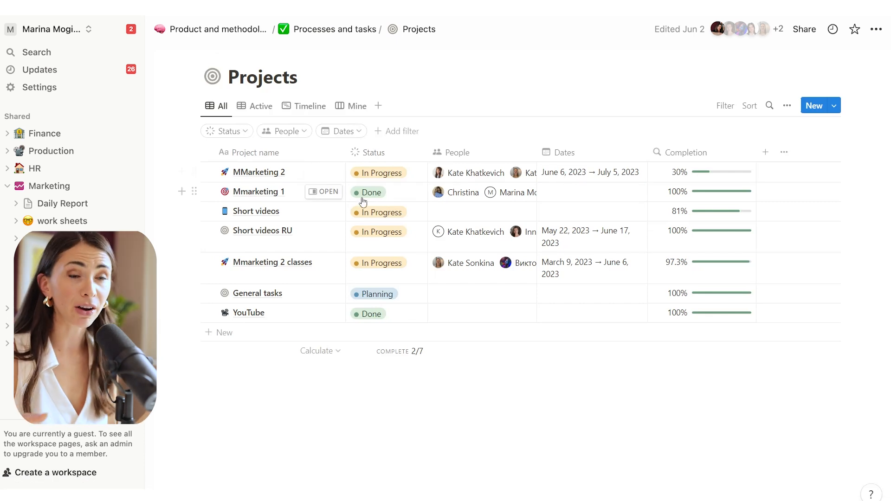
mouse_move(298, 218)
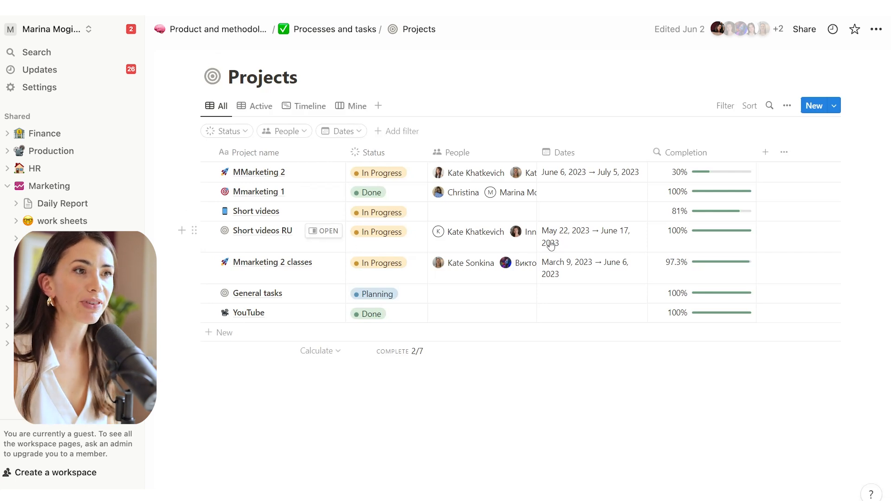
mouse_move(576, 245)
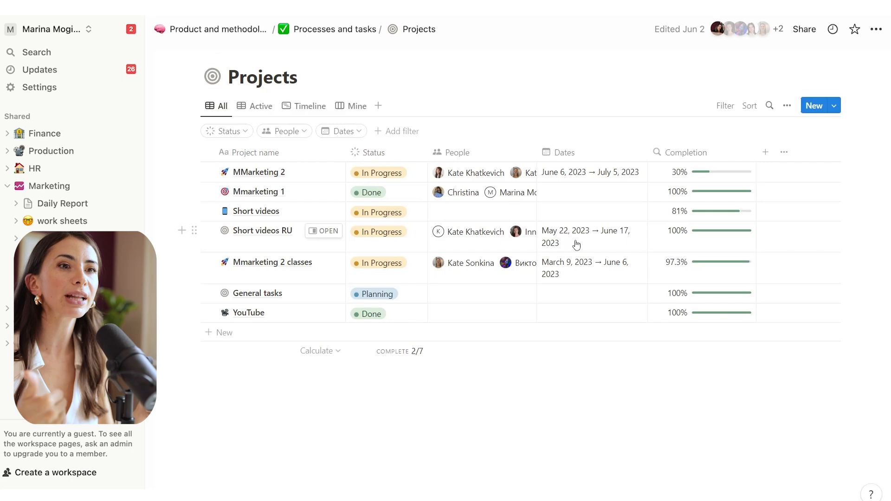
Step: View the Projects table of in-progress projects with team, dates, completion and linked tasks
click(259, 106)
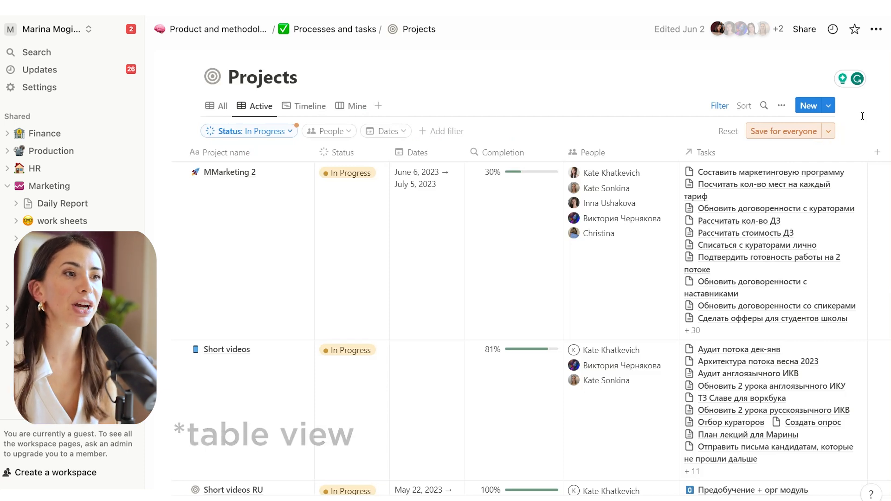
mouse_move(640, 199)
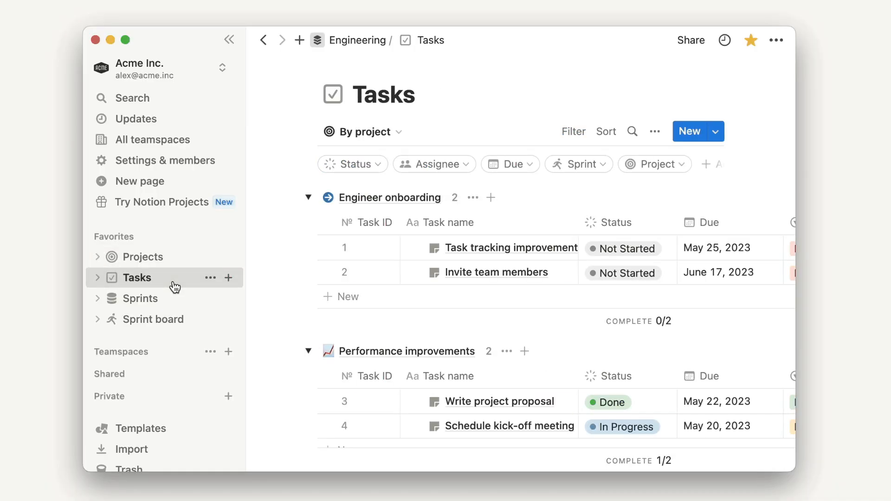
Step: Open Sprints from Favorites, then its Sprint board of tasks grouped by status
click(140, 299)
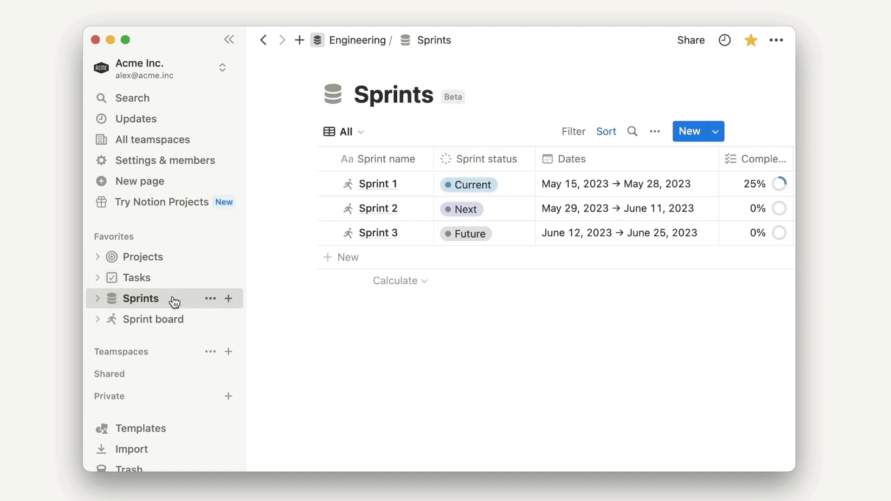
click(153, 319)
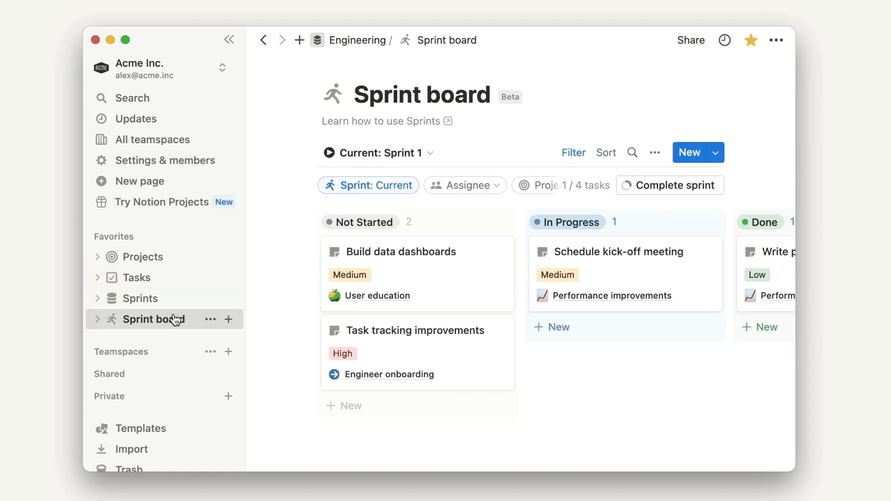
click(144, 257)
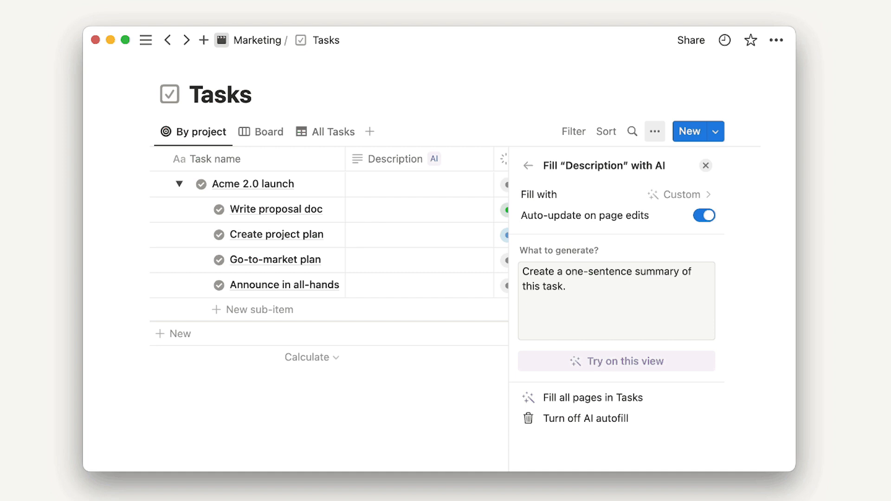
Step: Run AI autofill of Description across all pages in Tasks
click(594, 397)
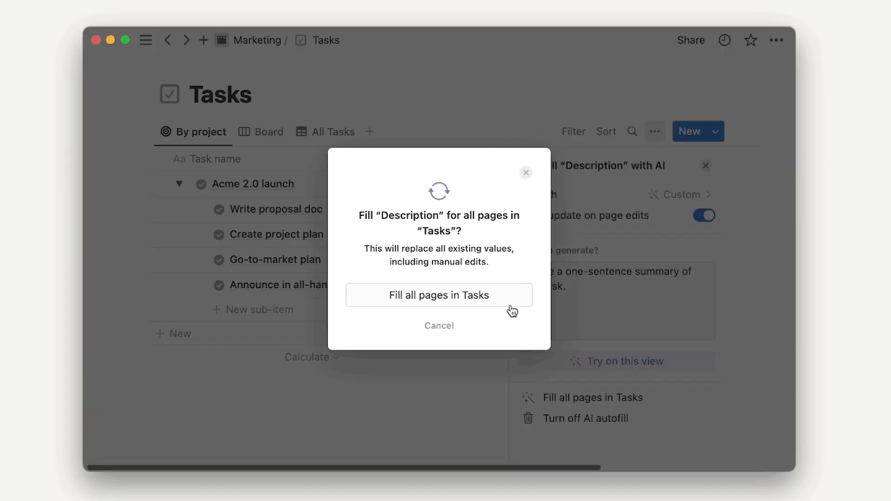
click(439, 295)
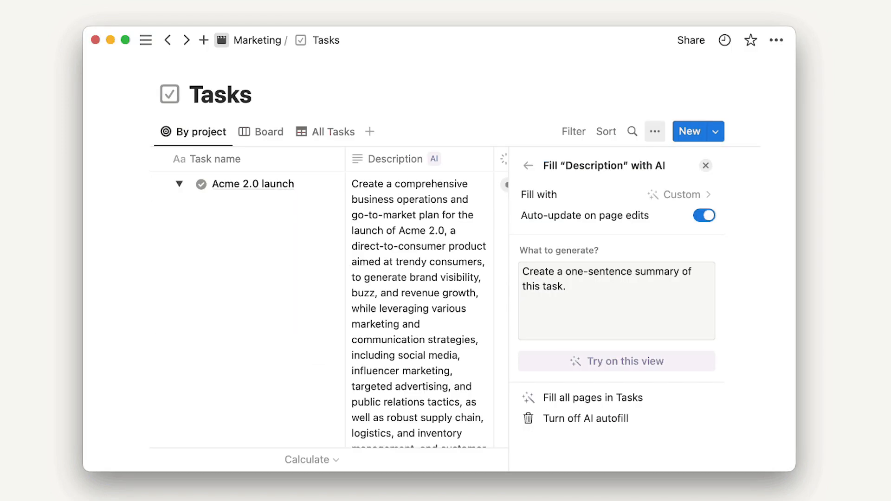
click(705, 165)
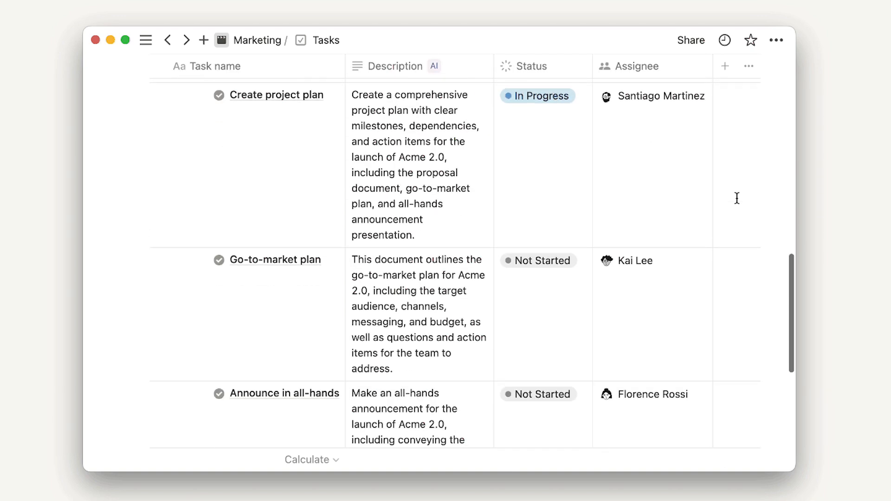
scroll(down, 3)
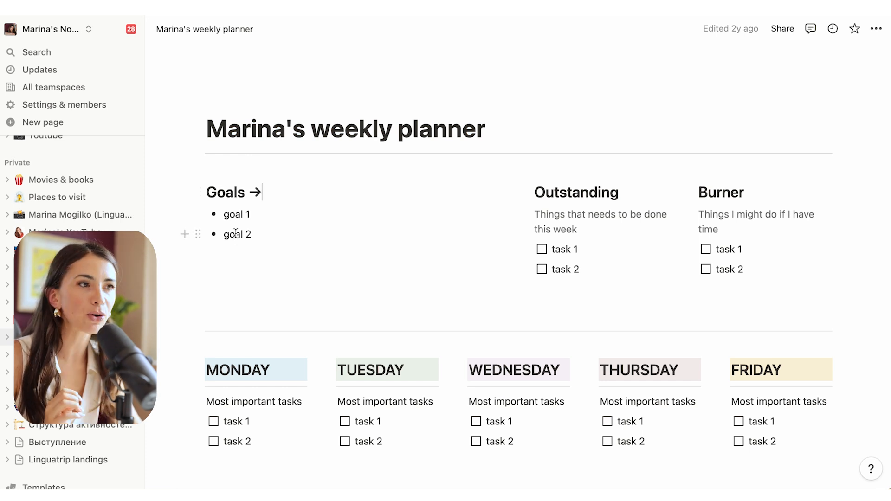
mouse_move(575, 271)
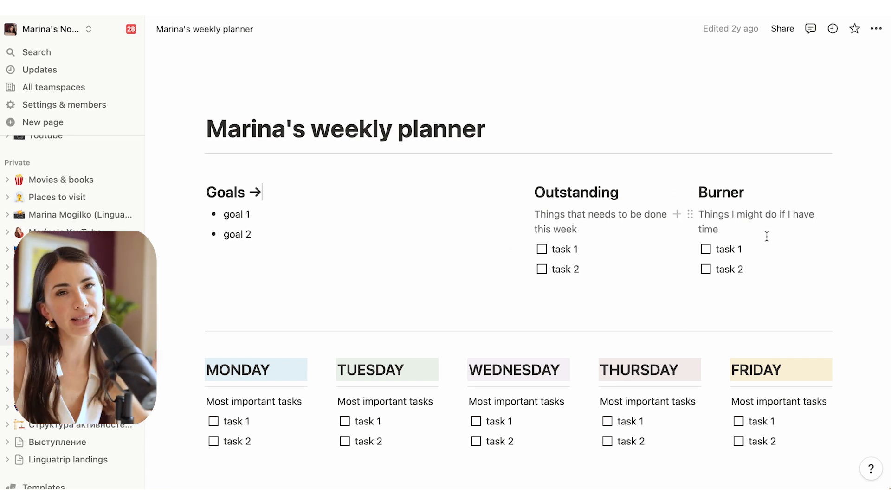
Step: Scroll down through the weekly planner's goals, task lists and weekday columns
scroll(down, 3)
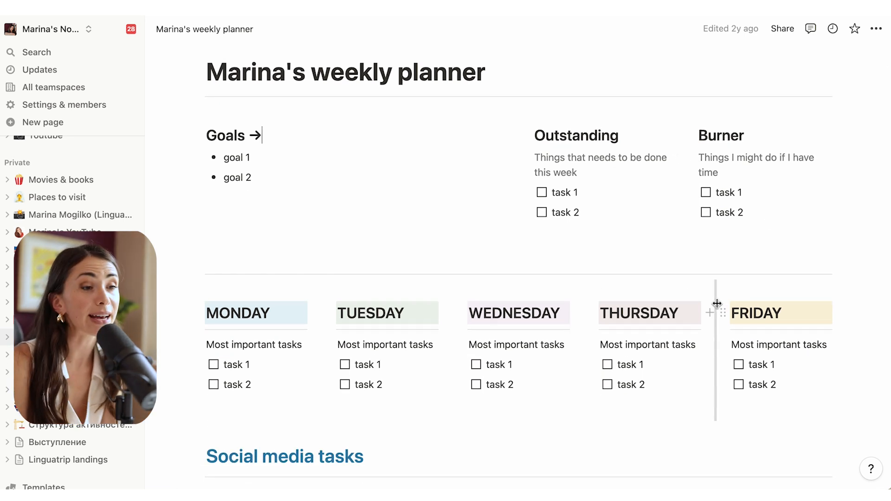
scroll(down, 3)
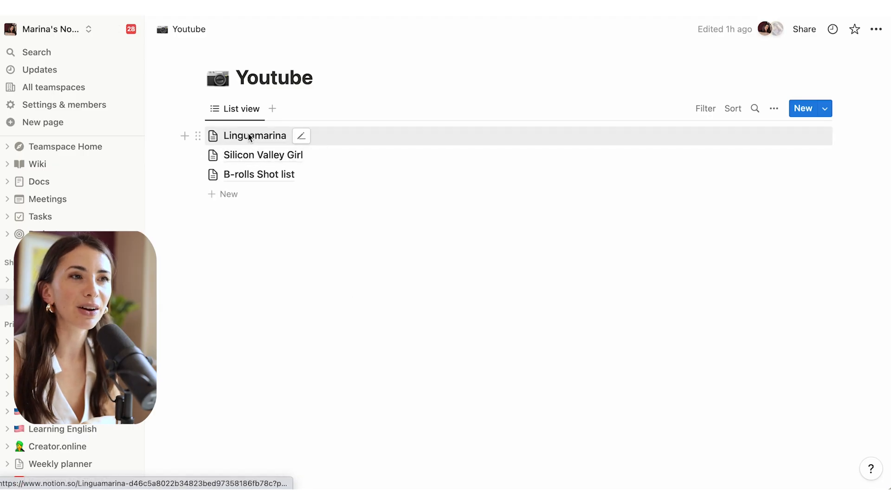
Step: Open the first entry in the Youtube list view
click(263, 155)
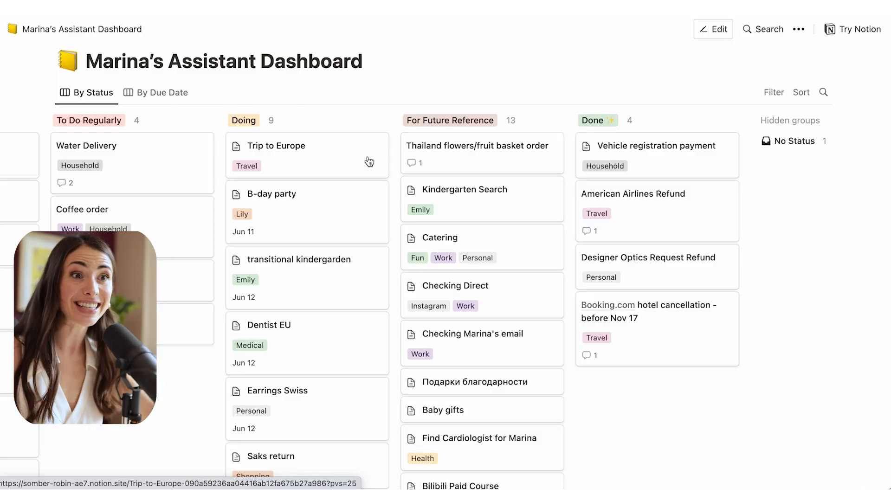
mouse_move(175, 186)
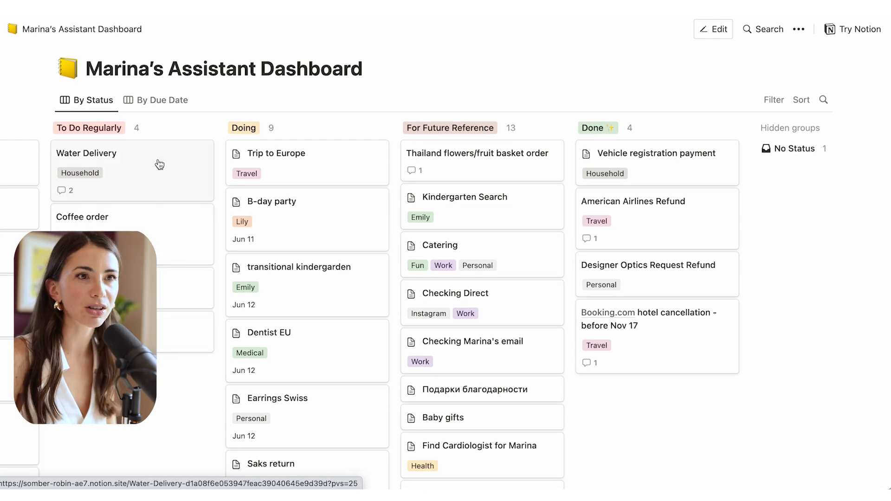
Step: Scroll the Assistant Dashboard down to tasks like music schools, Mazda insurance and business tax bill
scroll(down, 3)
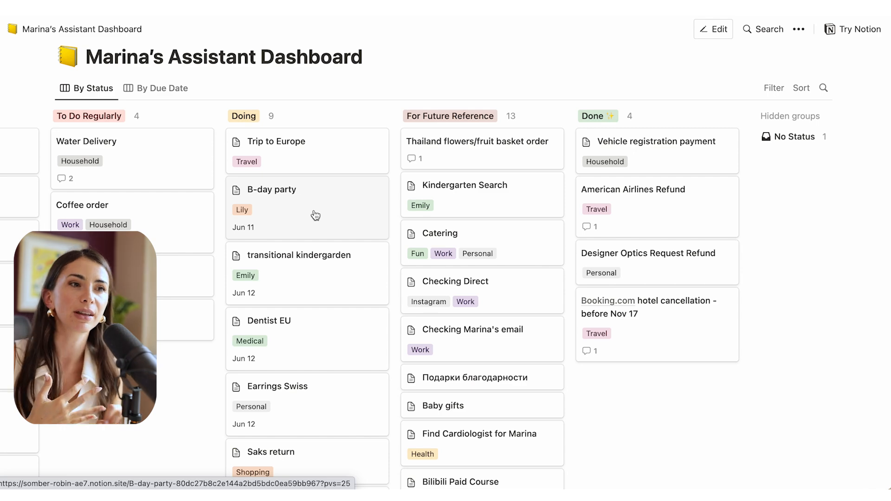
scroll(down, 3)
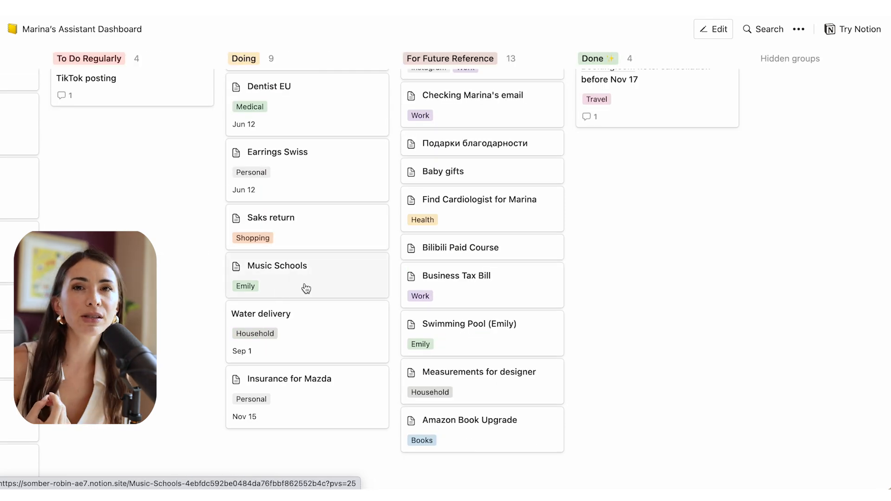
mouse_move(327, 222)
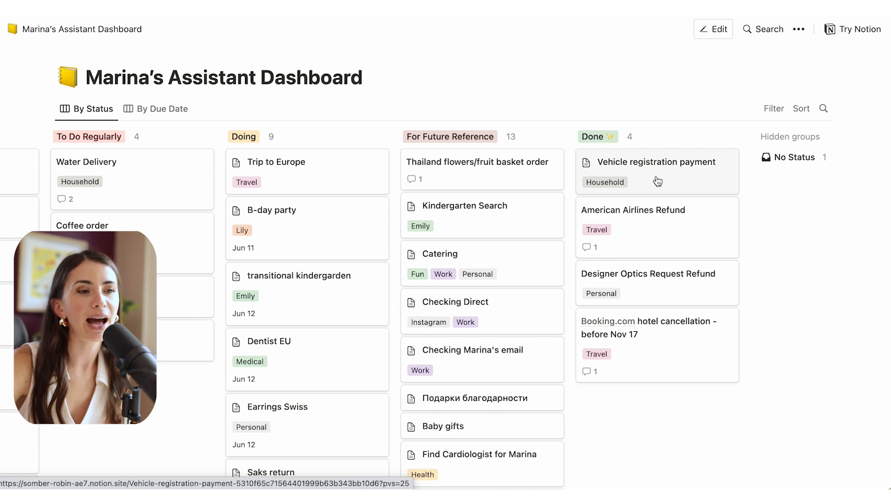
mouse_move(286, 433)
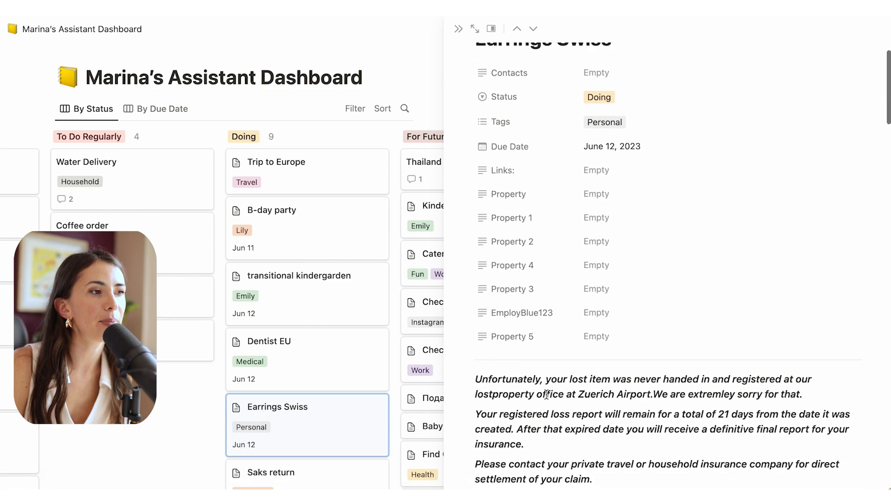
scroll(down, 3)
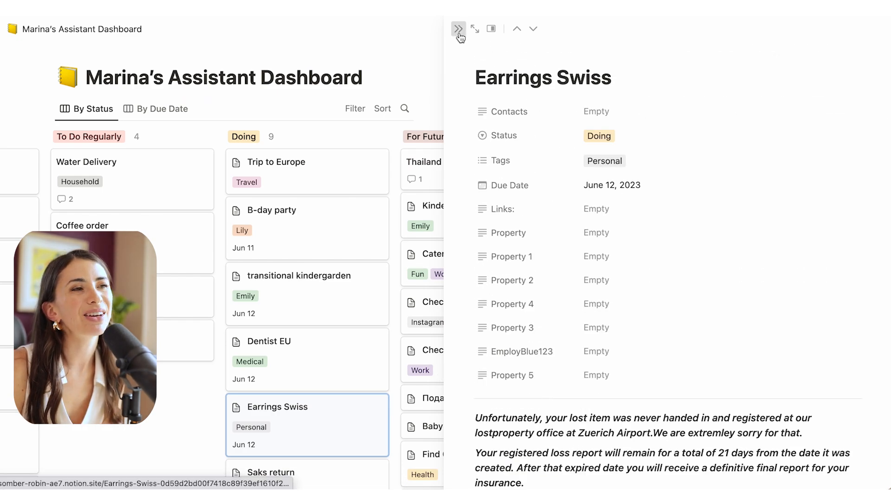
click(458, 28)
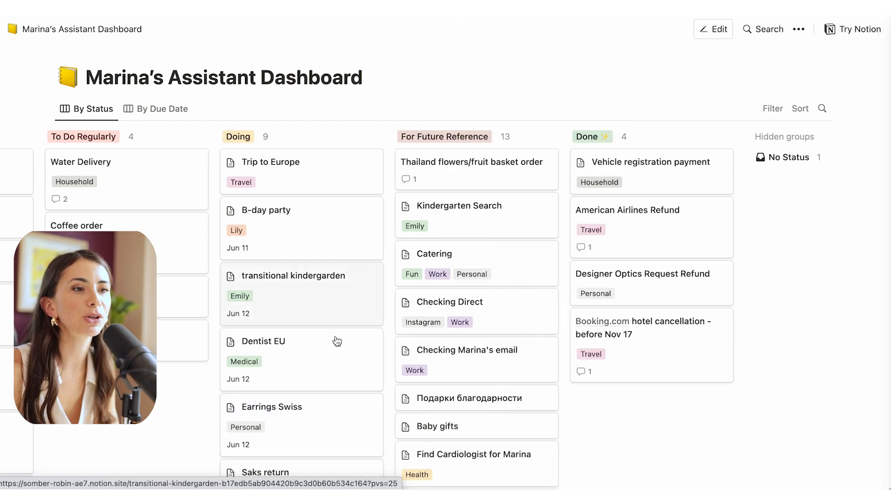